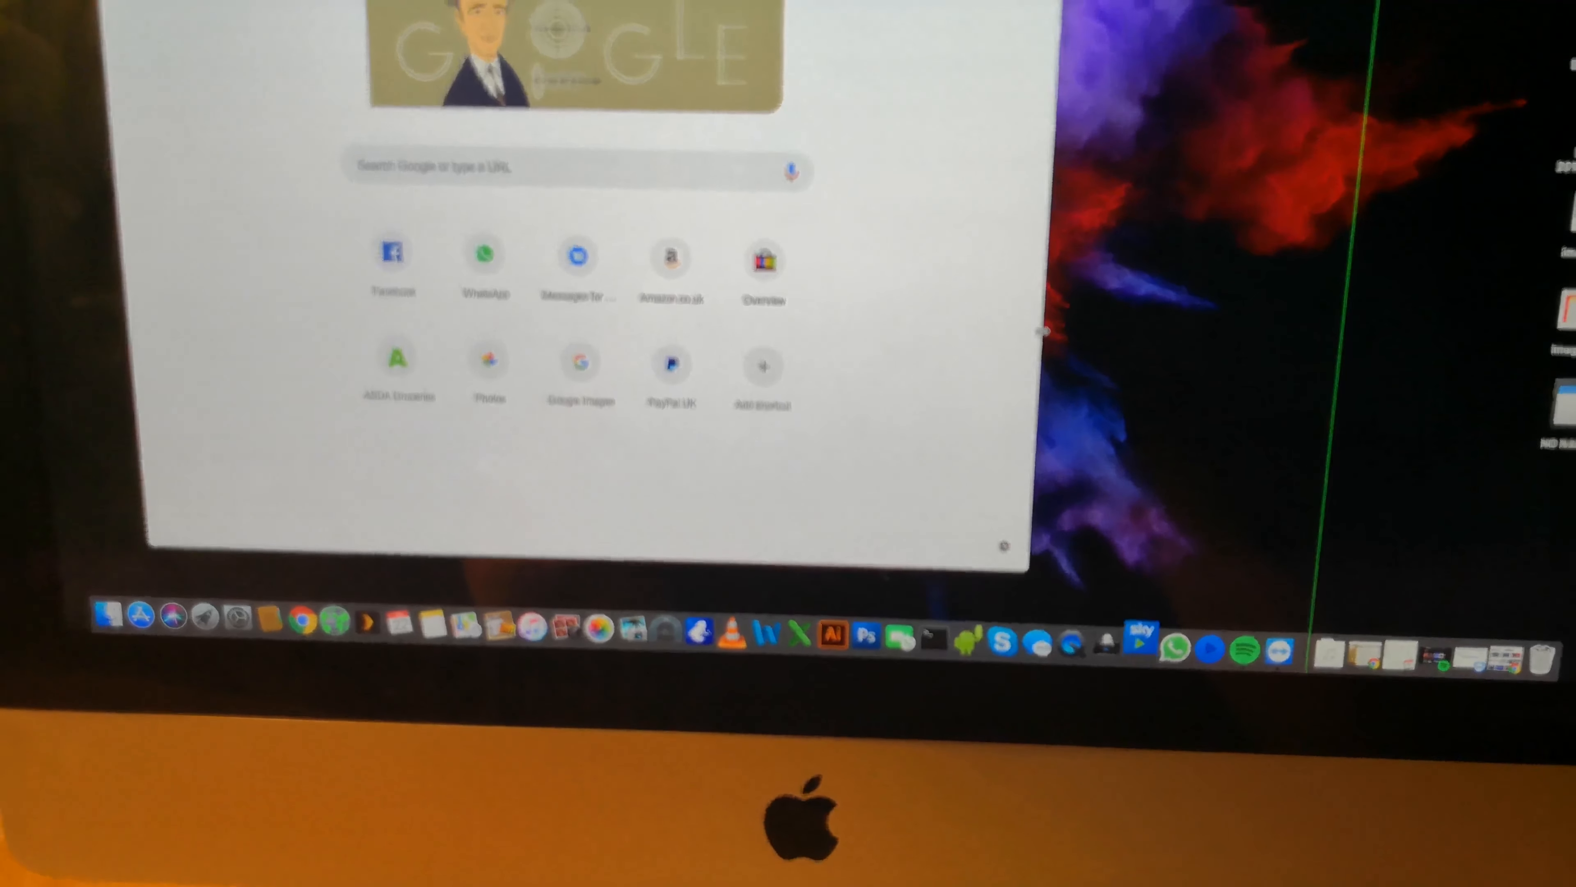
- Launch the Sky Go app from the Dock so its home page appears
{"action": "left_click", "coordinate": [1142, 646]}
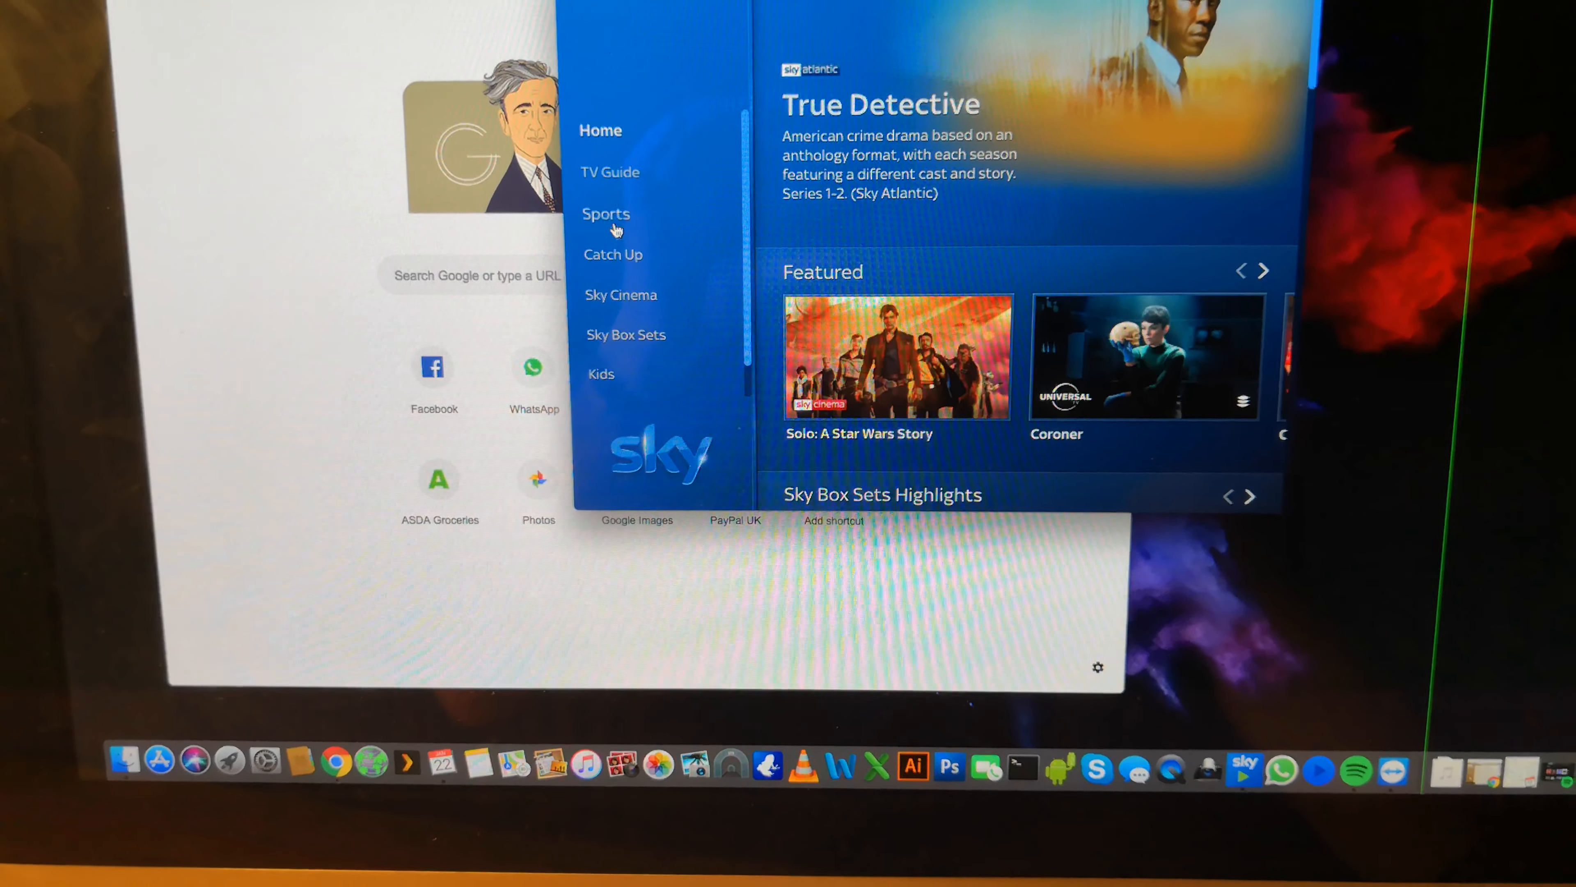
- Go to the Sports section in Sky Go to start a live sports channel
{"action": "left_click", "coordinate": [606, 213]}
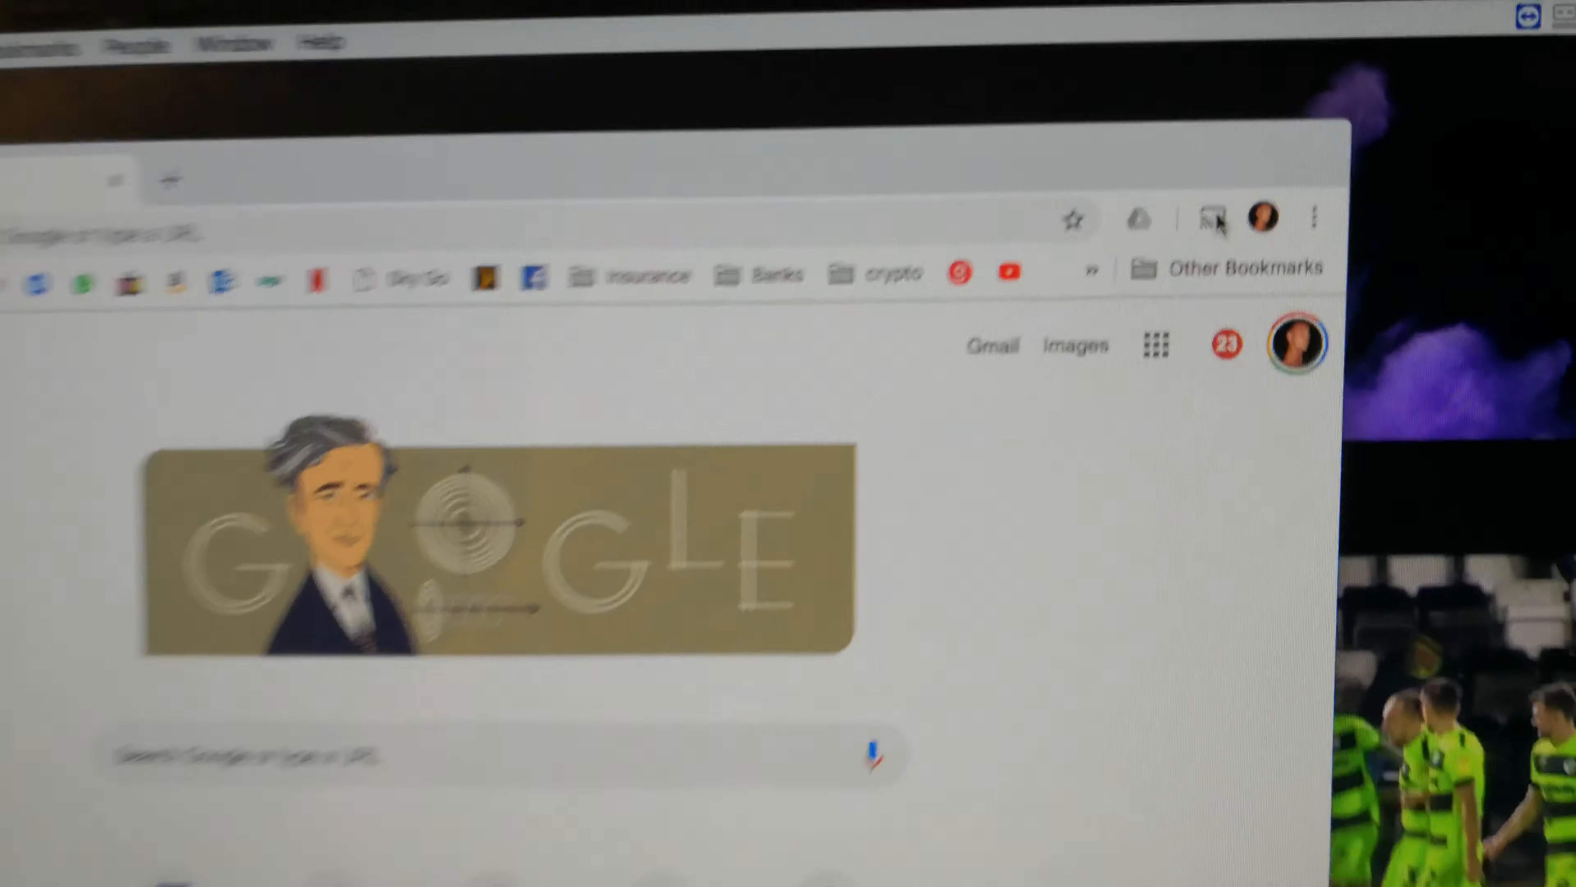
- Cast the Chrome new tab to Kitchen TV and bring up the Sources choices
{"action": "left_click", "coordinate": [1214, 218]}
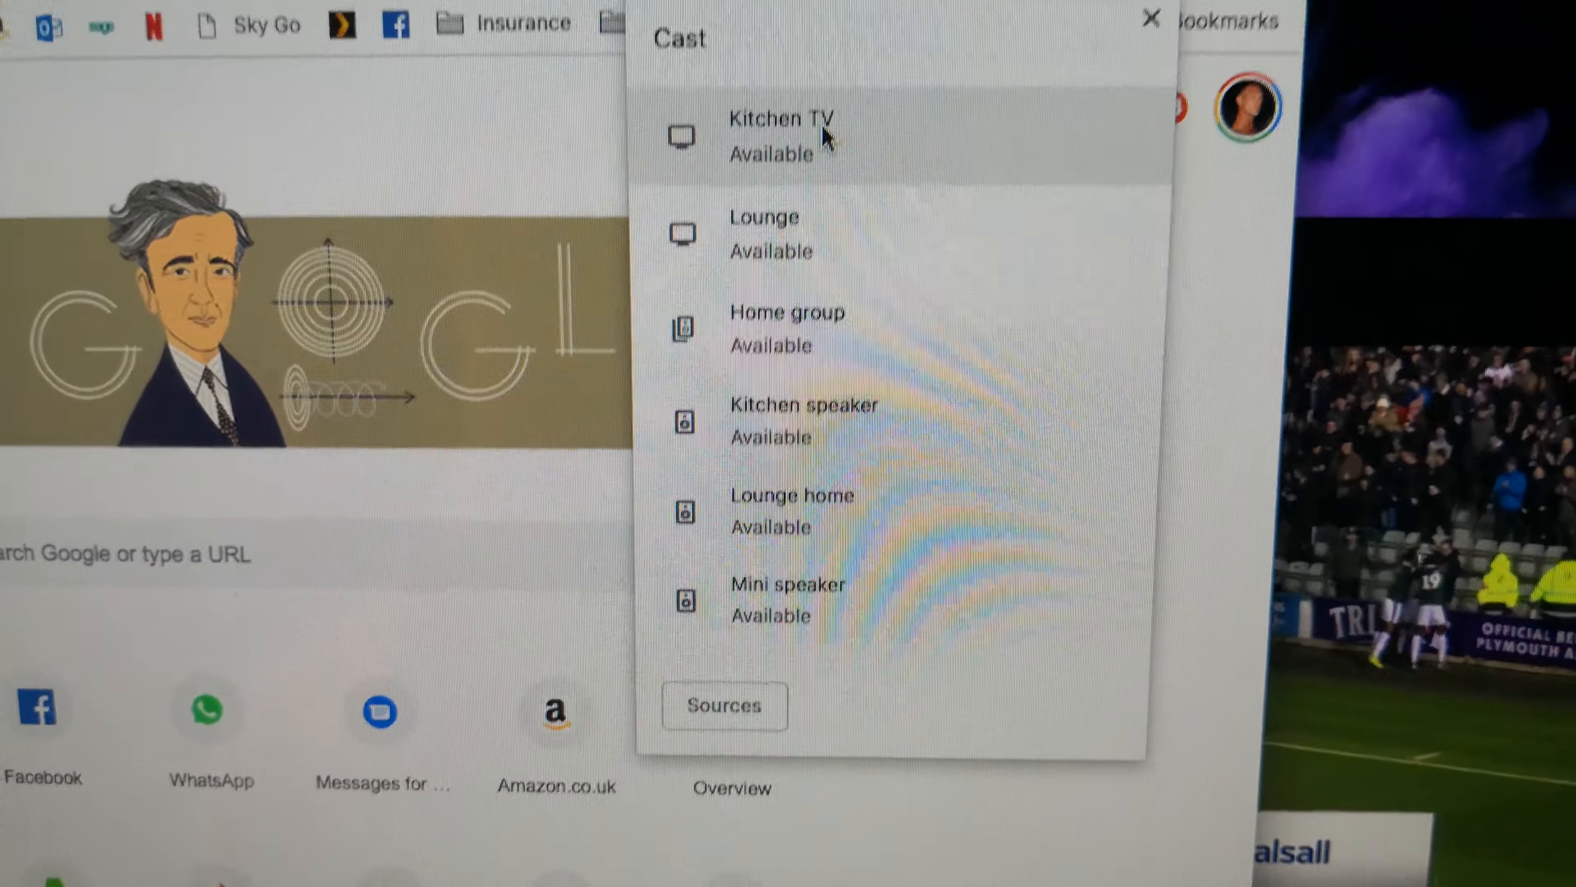
{"action": "left_click", "coordinate": [782, 135]}
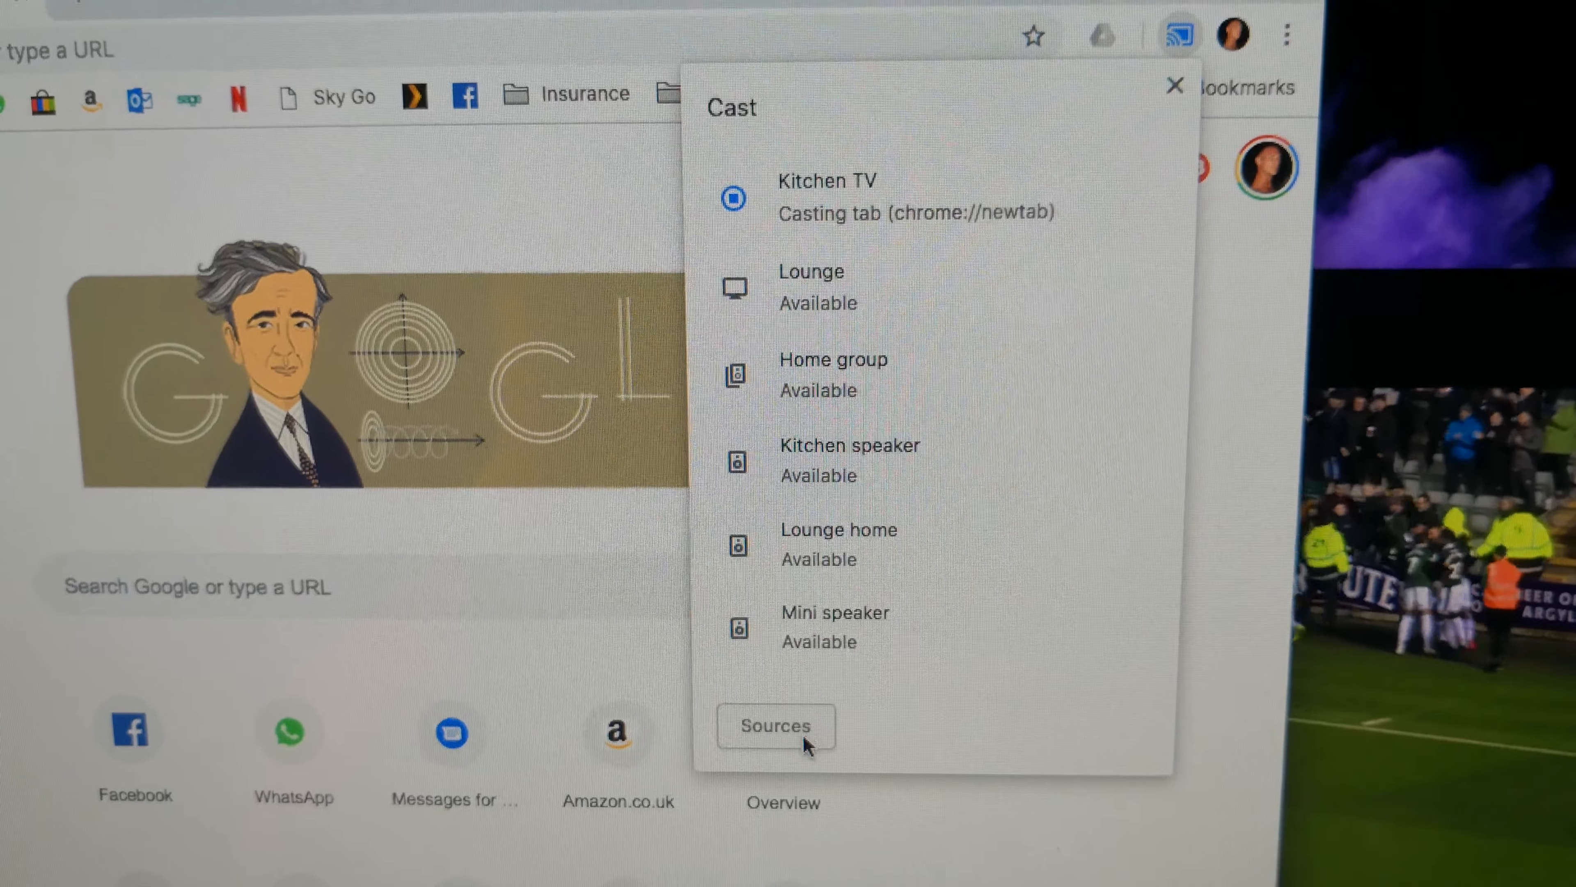
{"action": "left_click", "coordinate": [775, 725]}
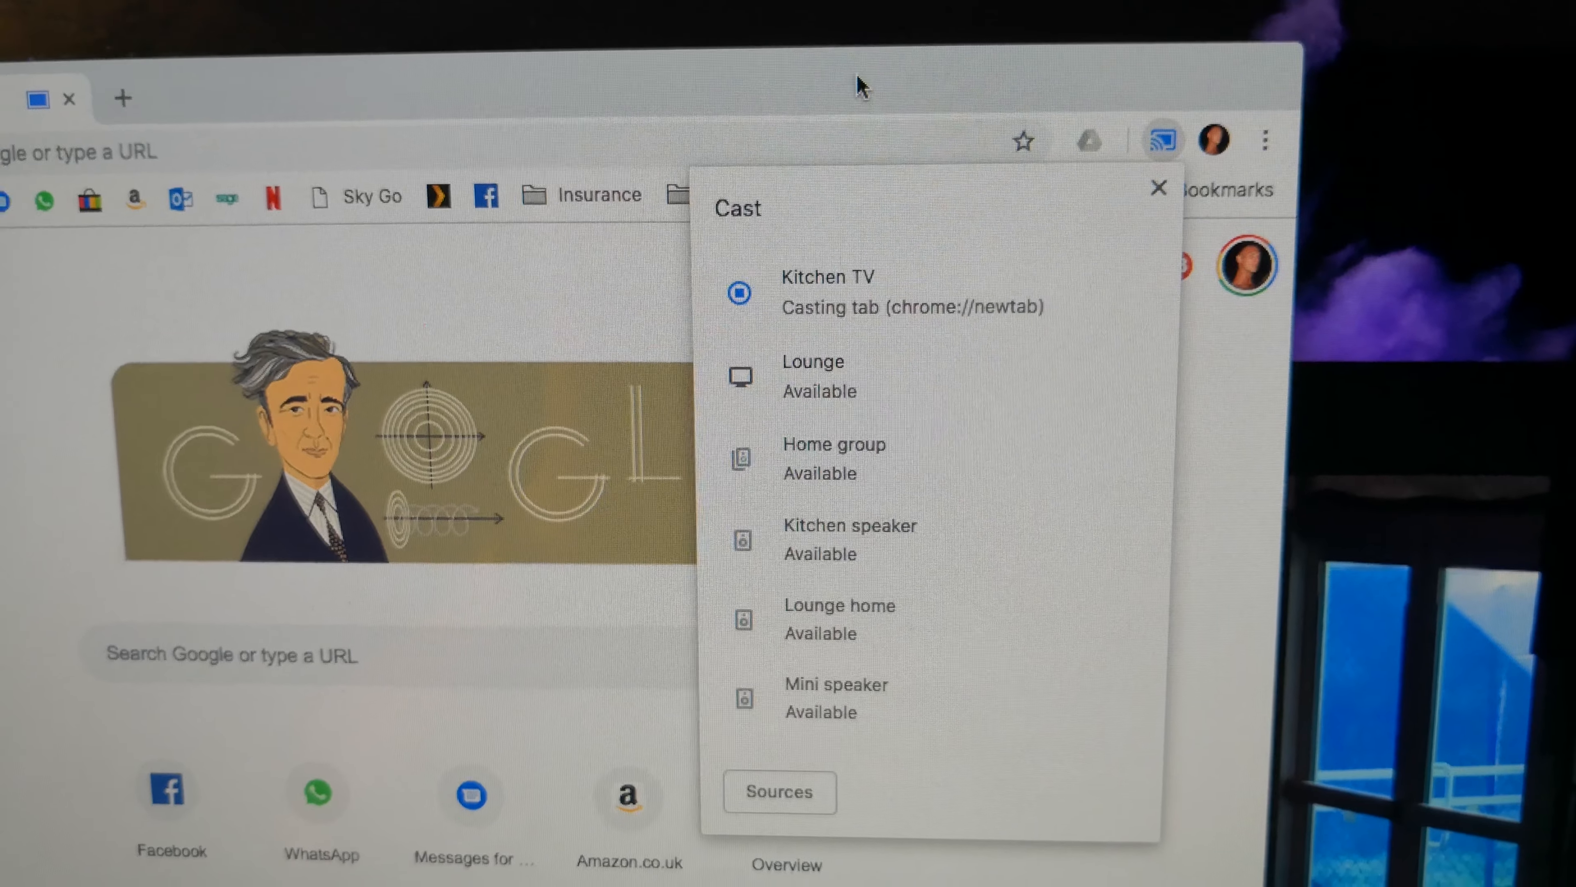
- End the tab cast to Kitchen TV and return to the Sources choices
{"action": "left_click", "coordinate": [1158, 188]}
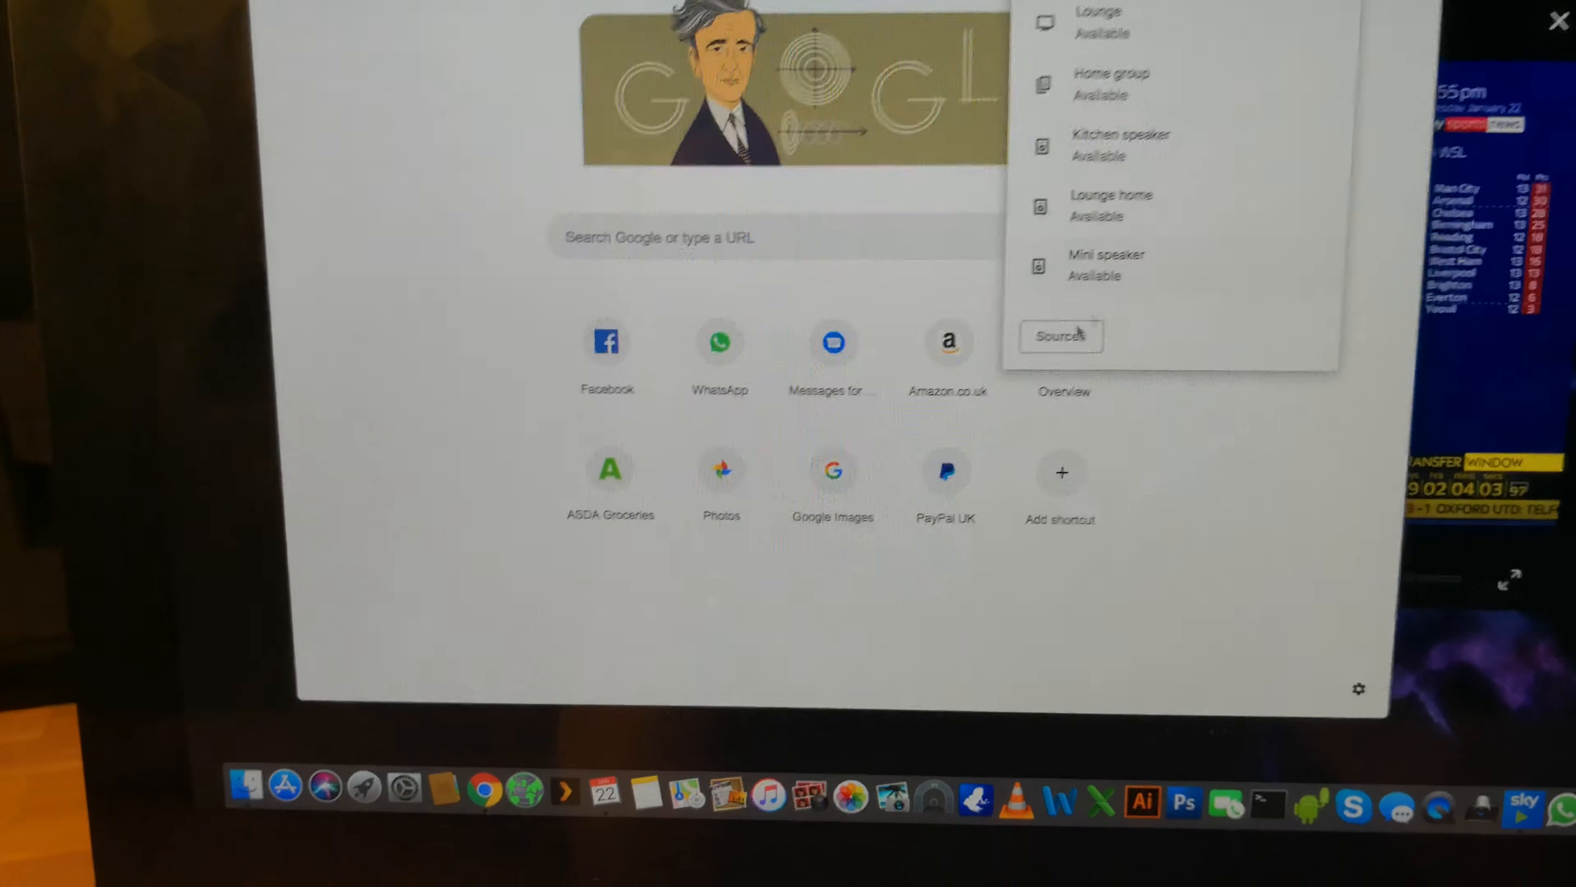
{"action": "left_click", "coordinate": [1058, 335]}
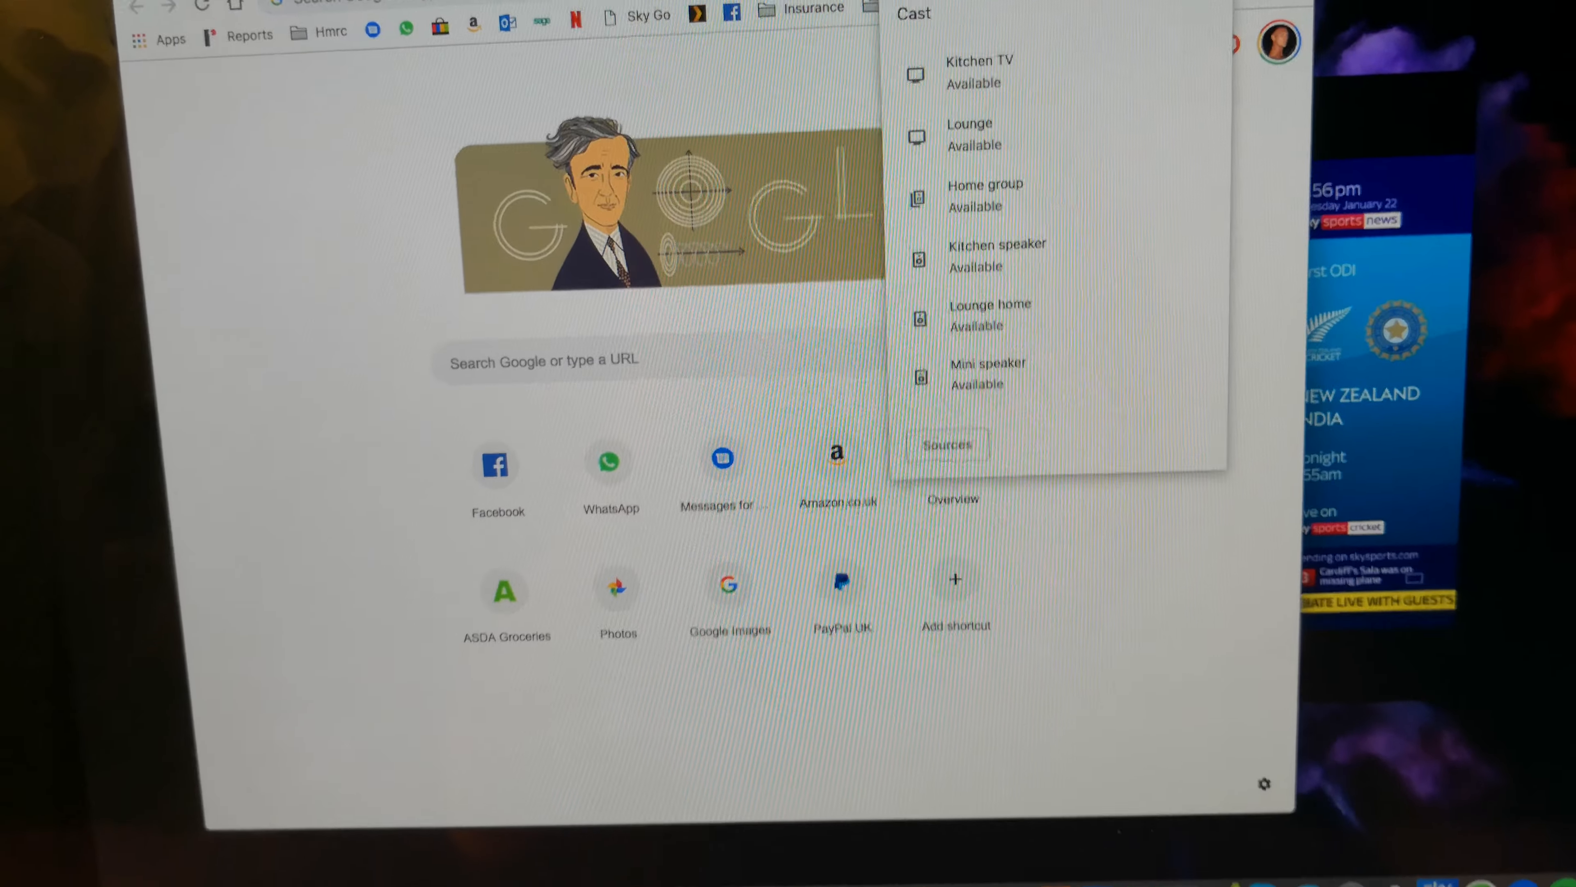
- Choose Cast desktop as the source and send it to Kitchen TV
{"action": "left_click", "coordinate": [946, 444]}
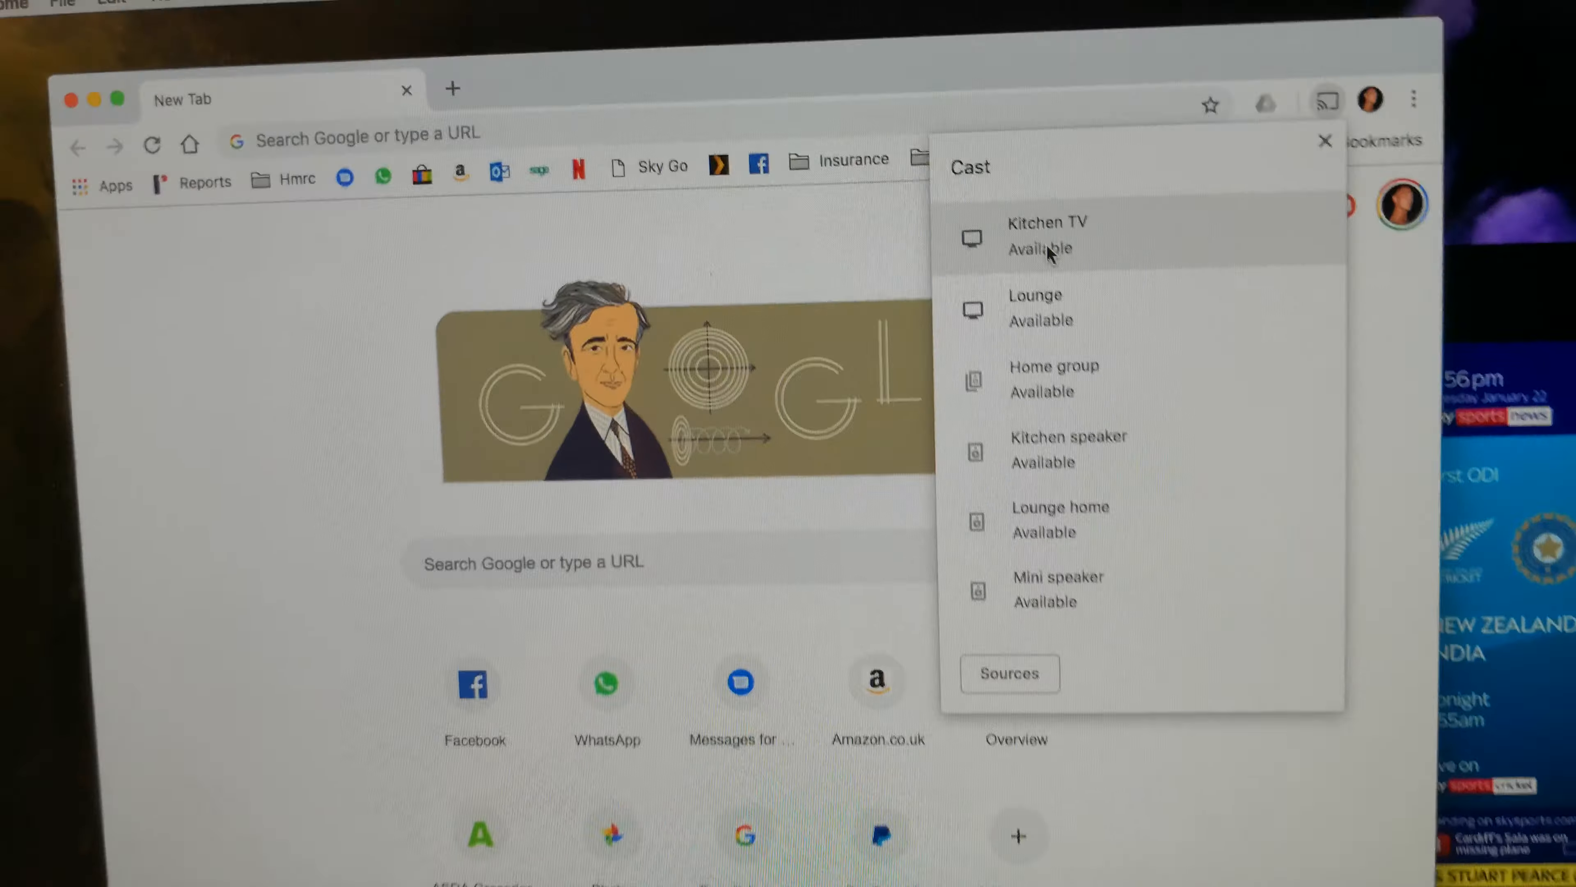
{"action": "left_click", "coordinate": [1047, 235]}
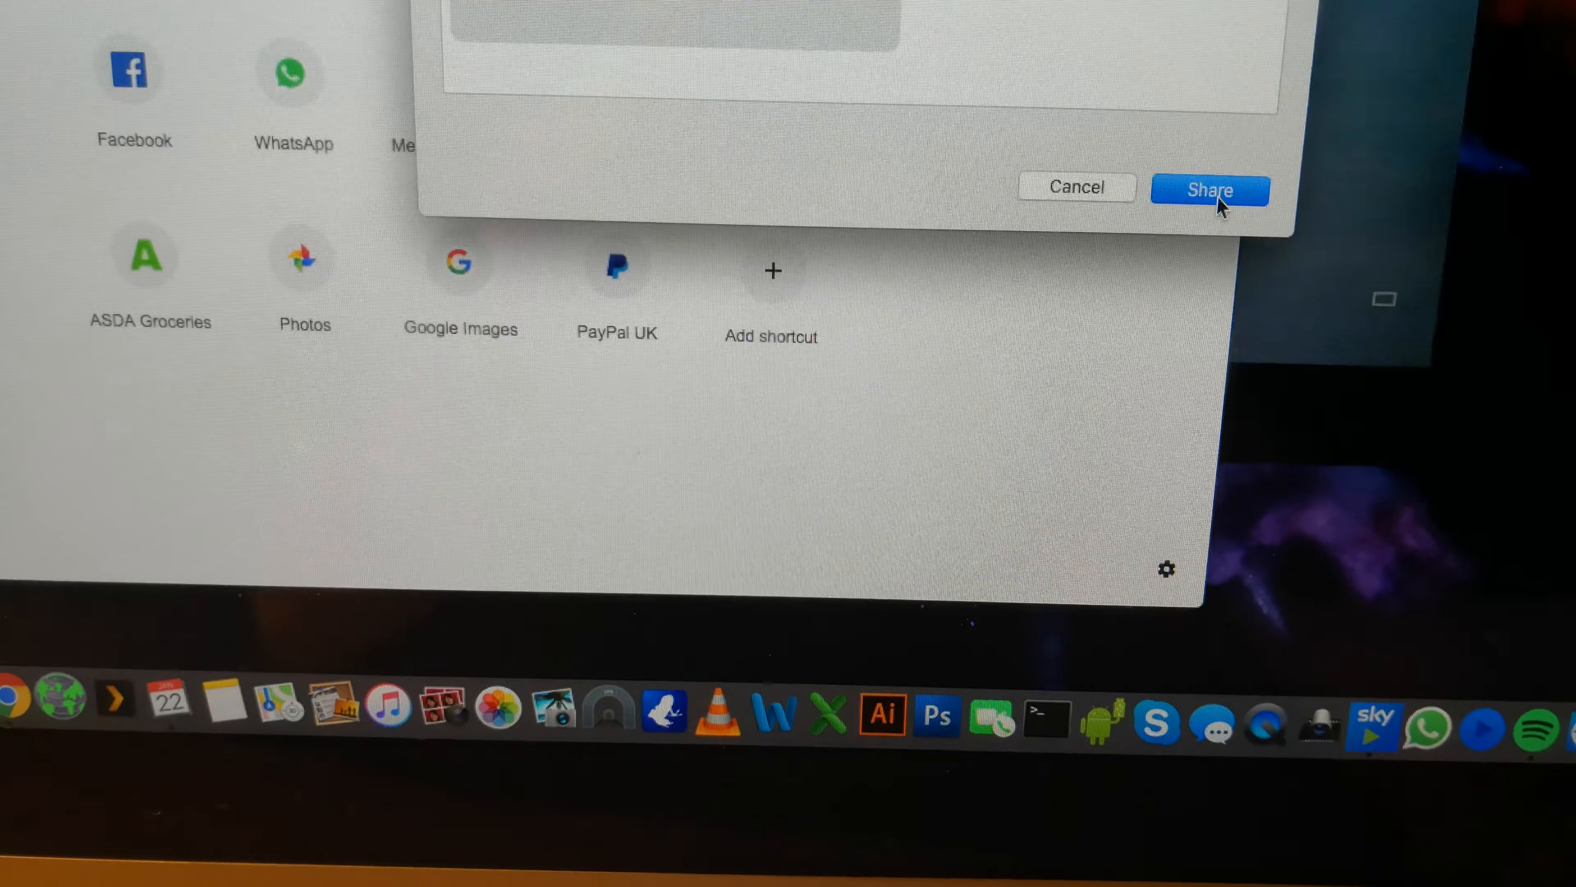
- Approve sharing the desktop and make Sky Sports Tonight fill the screen
{"action": "left_click", "coordinate": [1209, 190]}
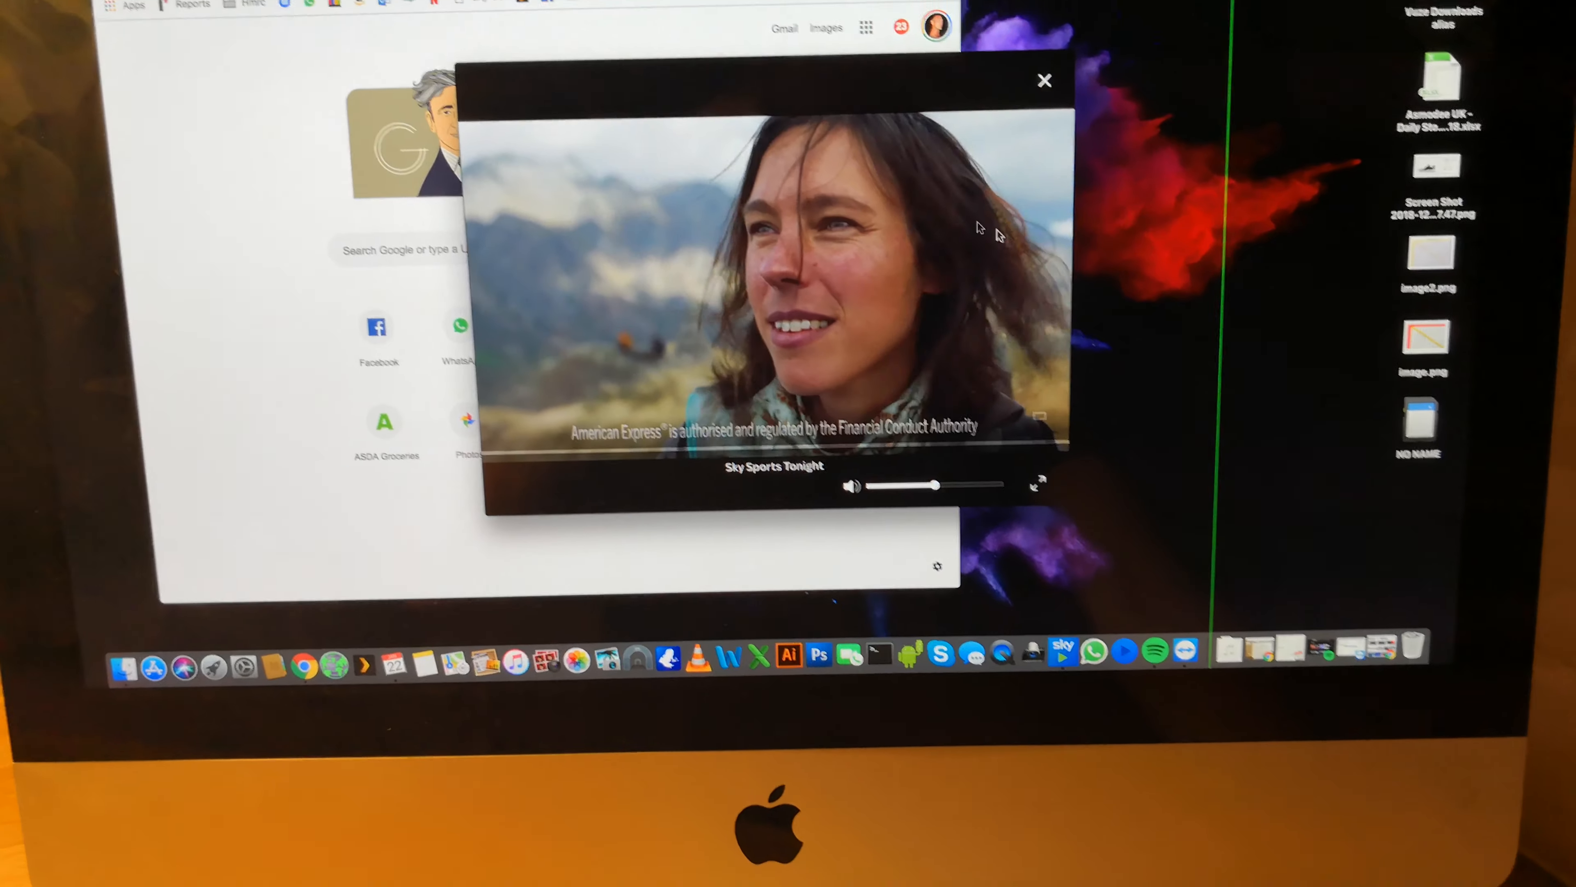
{"action": "left_click", "coordinate": [1037, 484]}
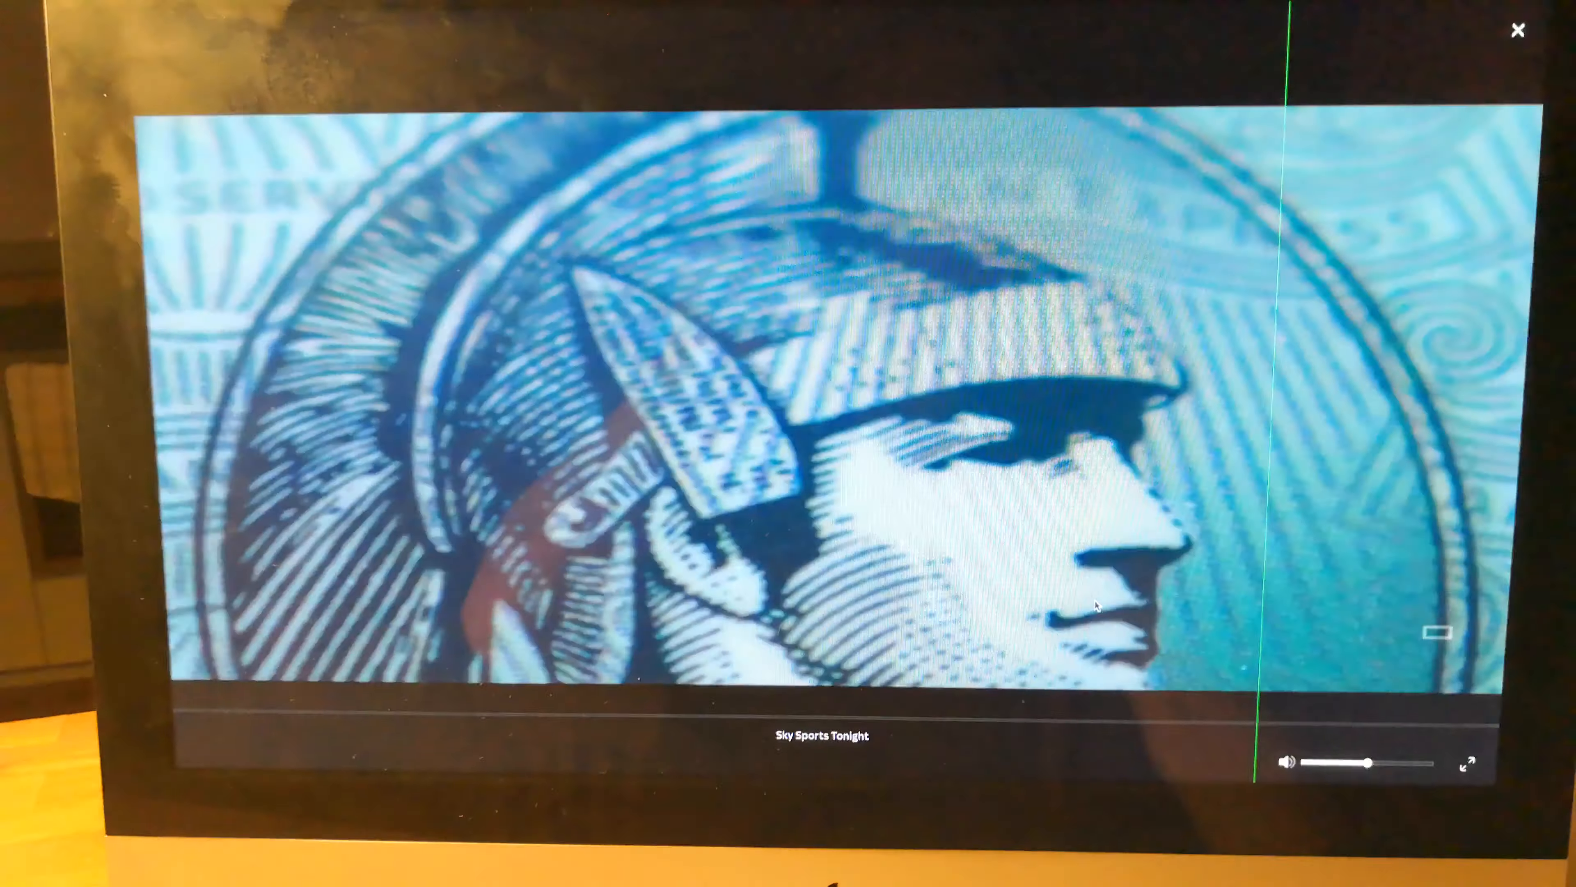